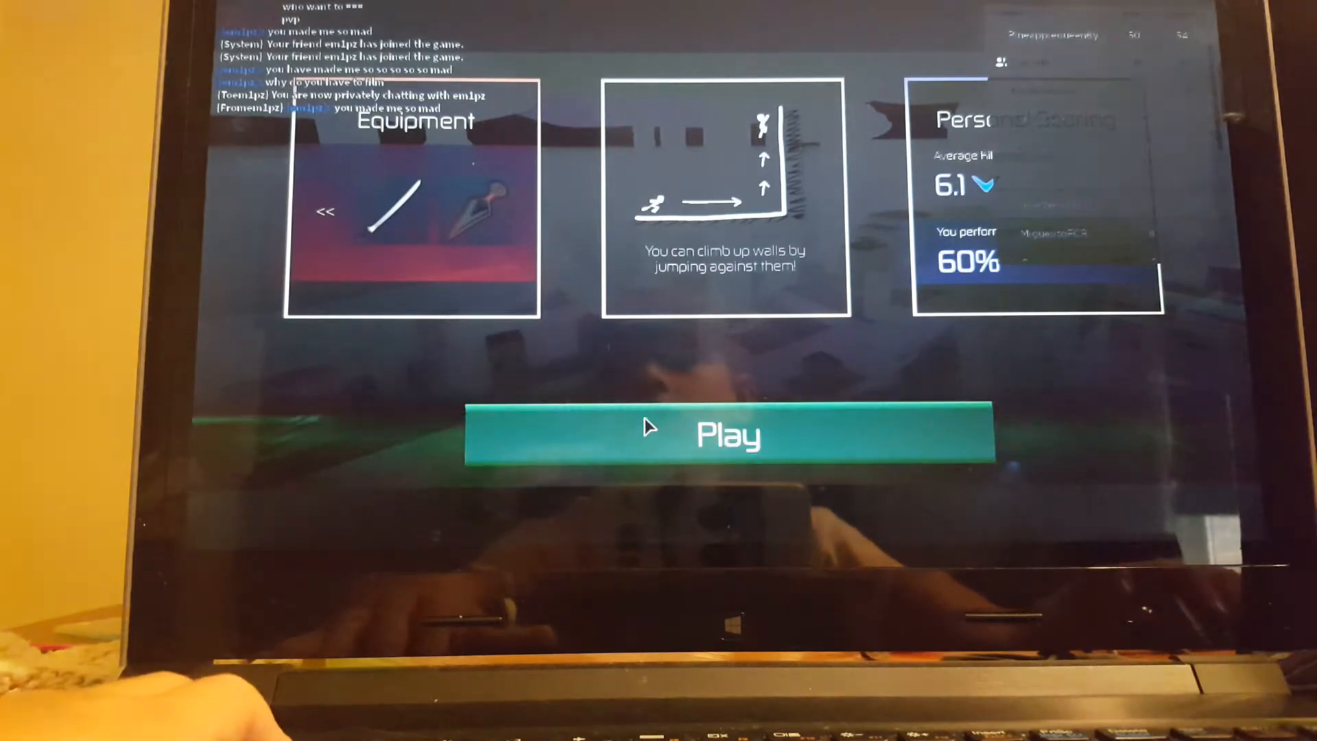
Press Play on the Roblox menu to spawn the sword-holding avatar into the arena.
click(727, 434)
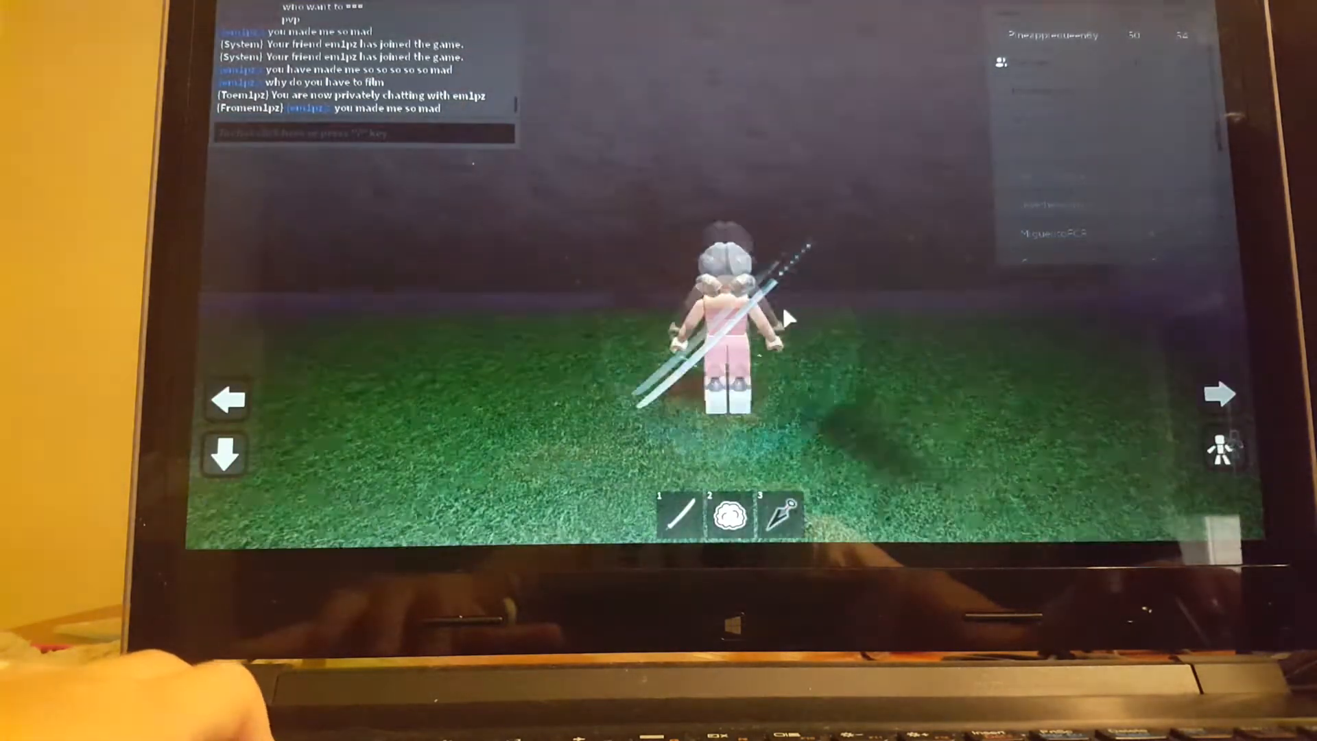